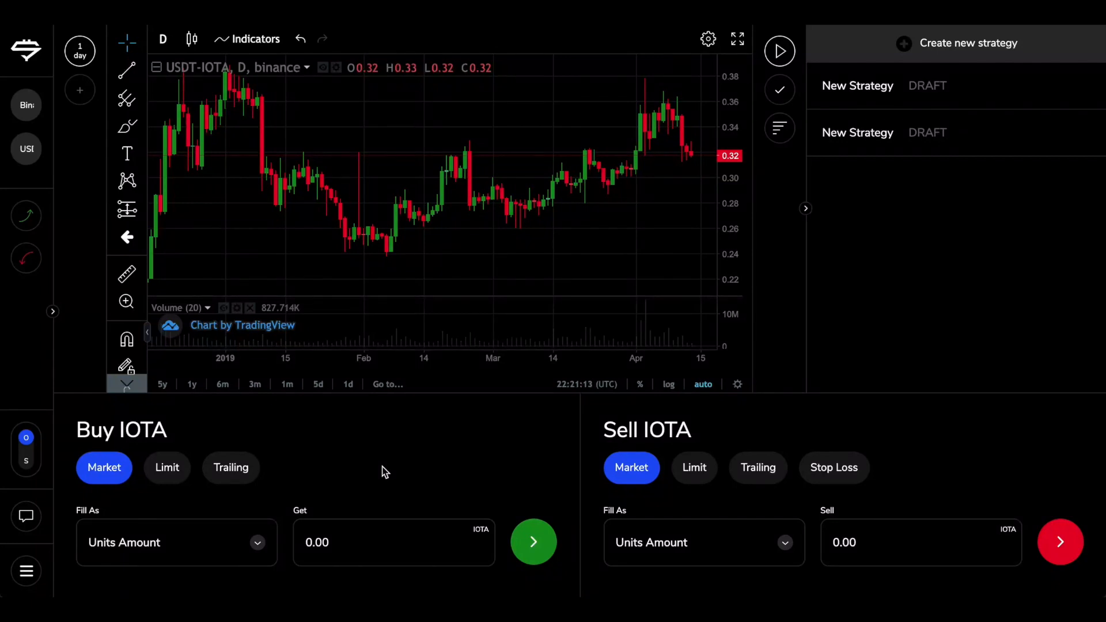
mouse_move(381, 469)
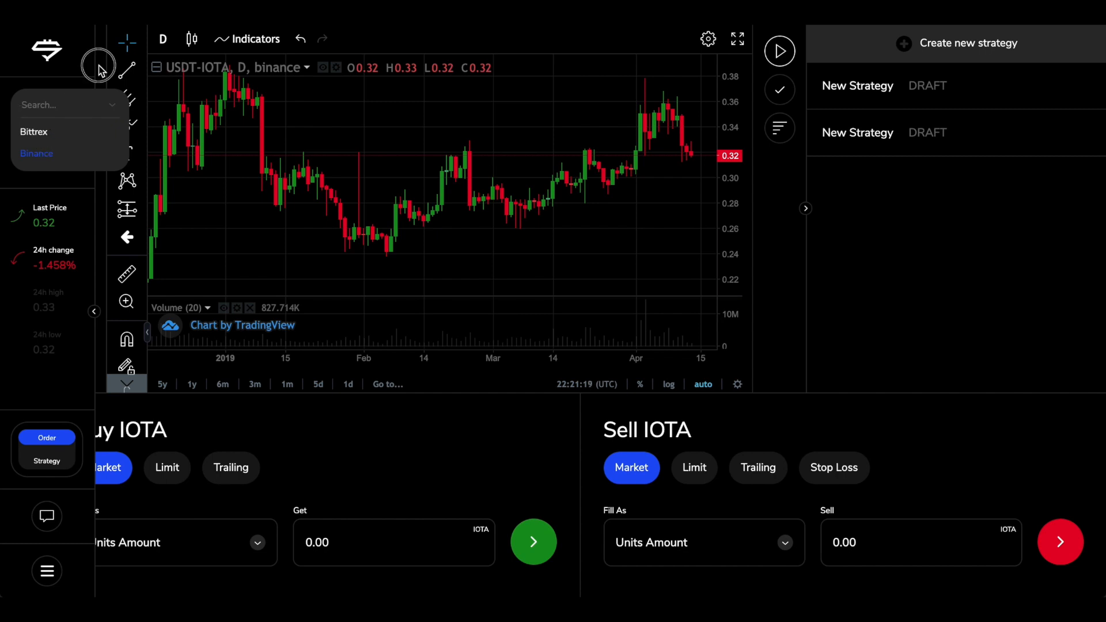
- Hide the price overview and add USDT-IOTA chart tabs with 30-minute and hourly candles
click(36, 153)
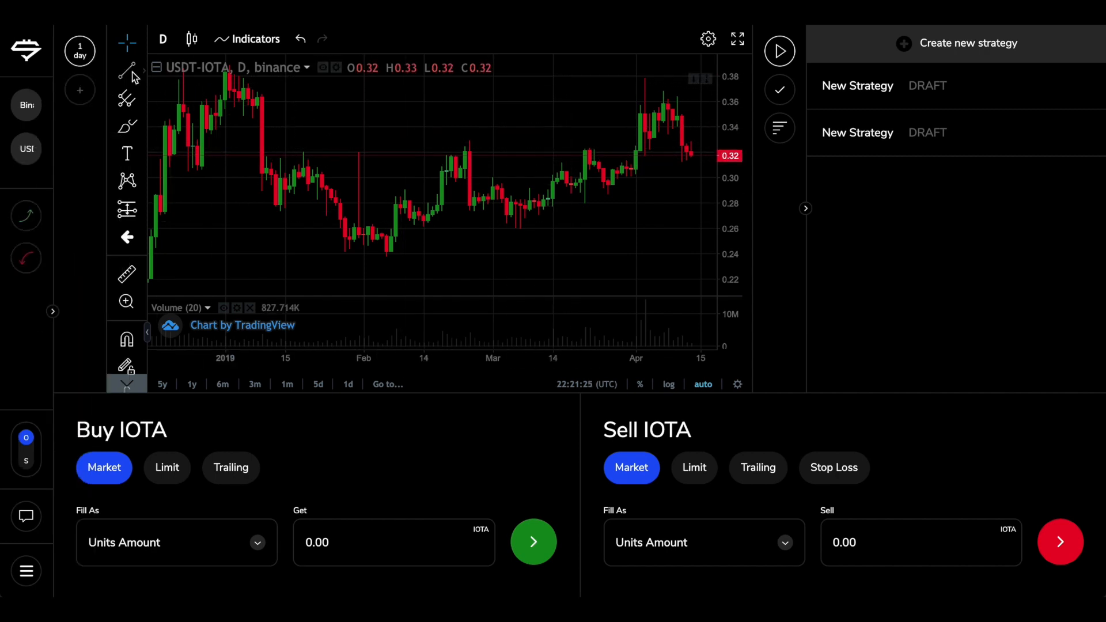
drag(358, 150, 657, 78)
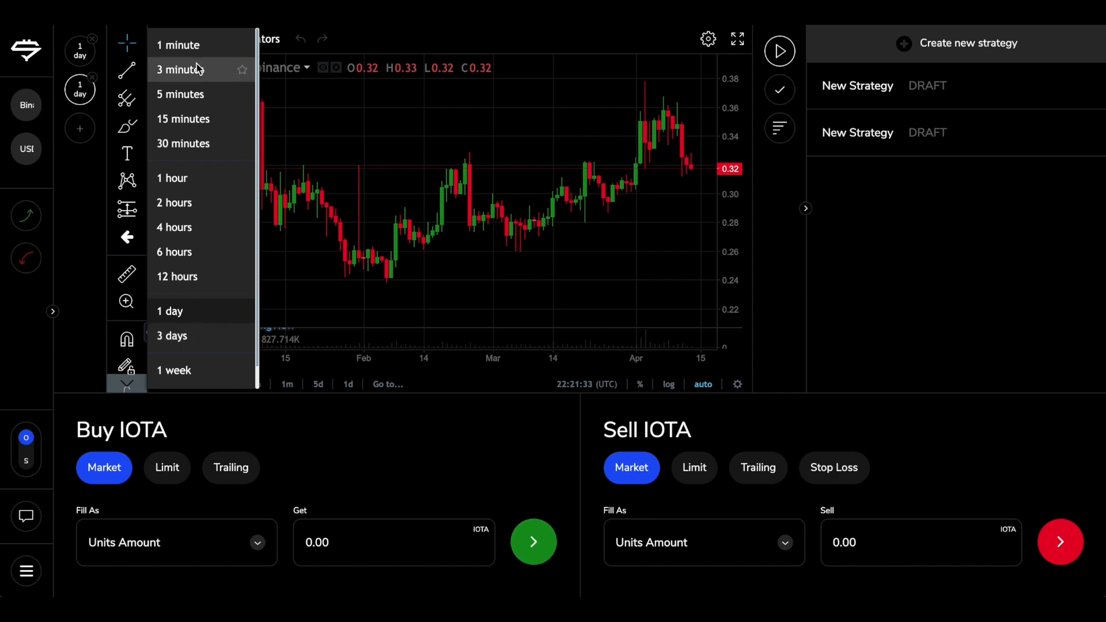
click(183, 144)
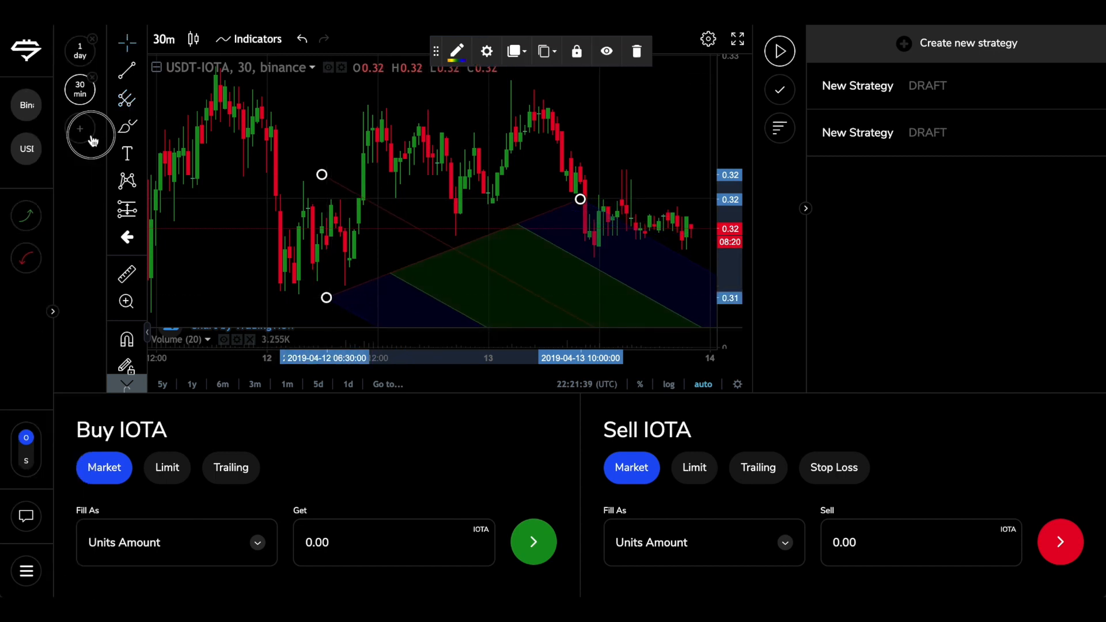
click(80, 134)
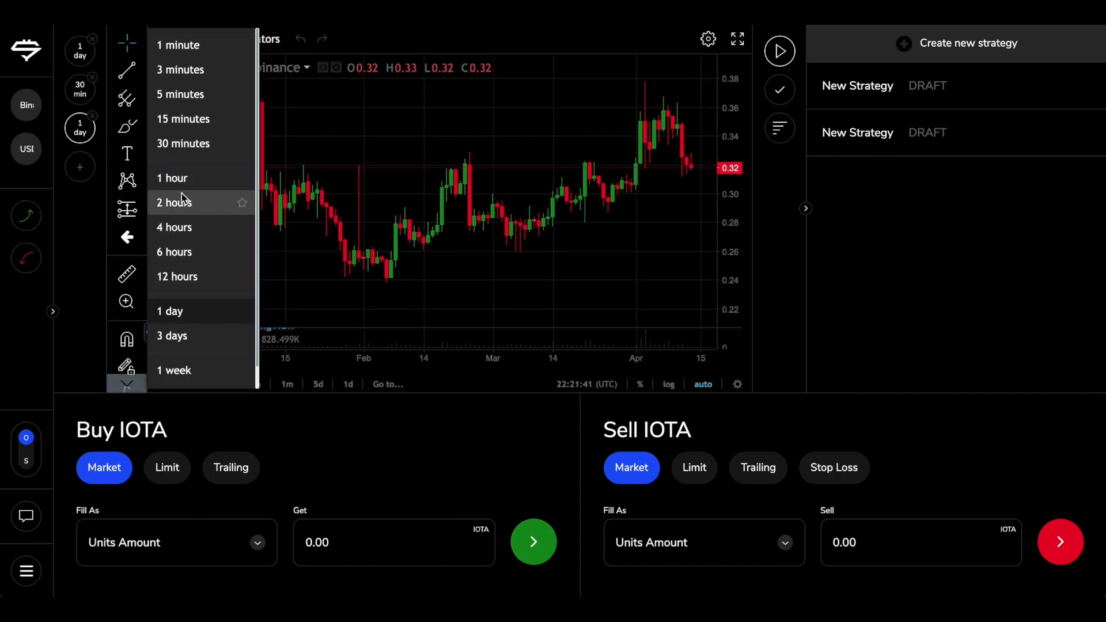
click(172, 178)
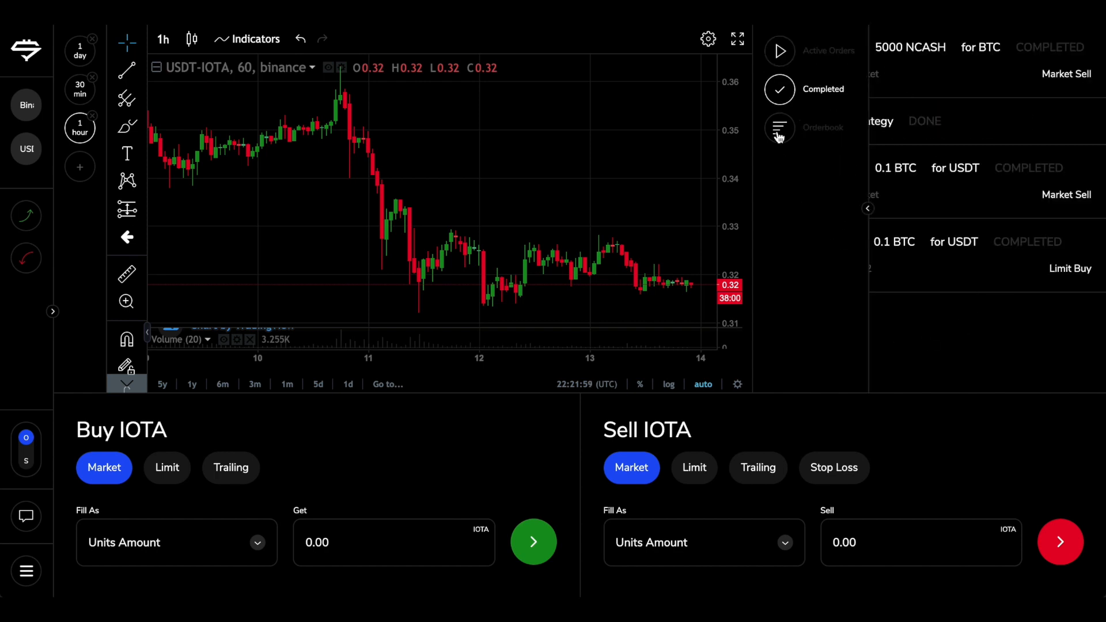
- Show the USDT-IOTA order book, mid price 0.3179, in the side panel
click(780, 128)
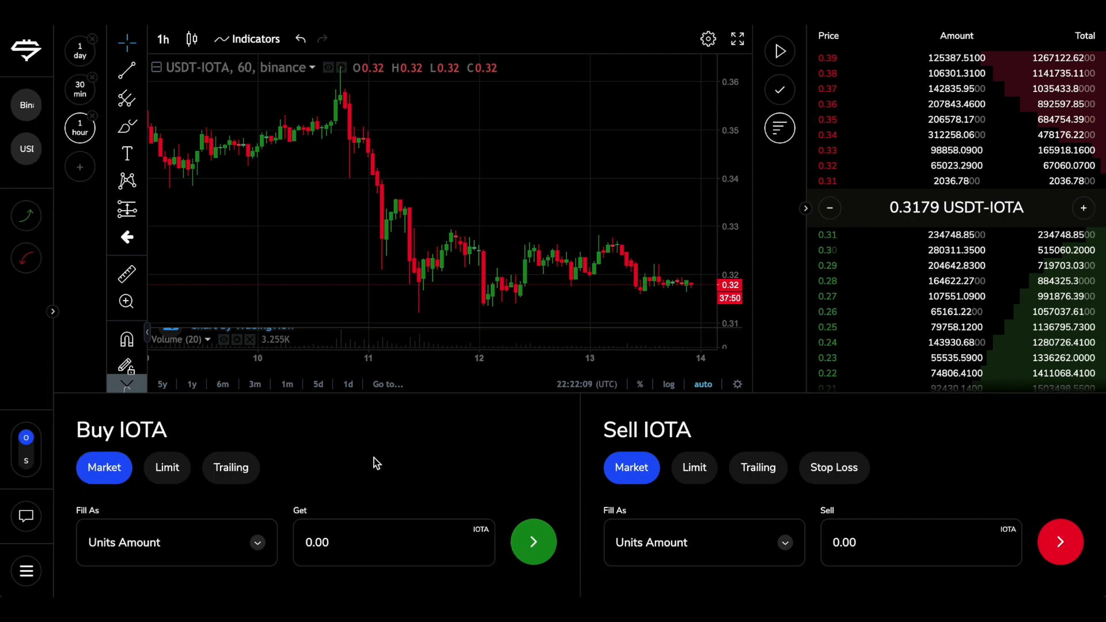
mouse_move(383, 484)
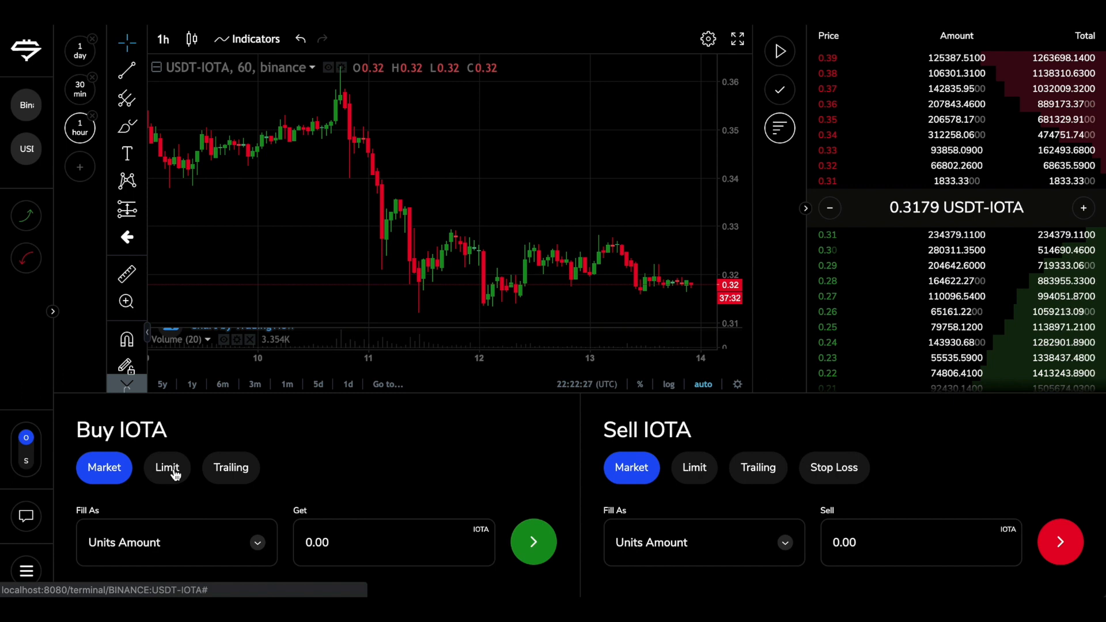
mouse_move(231, 477)
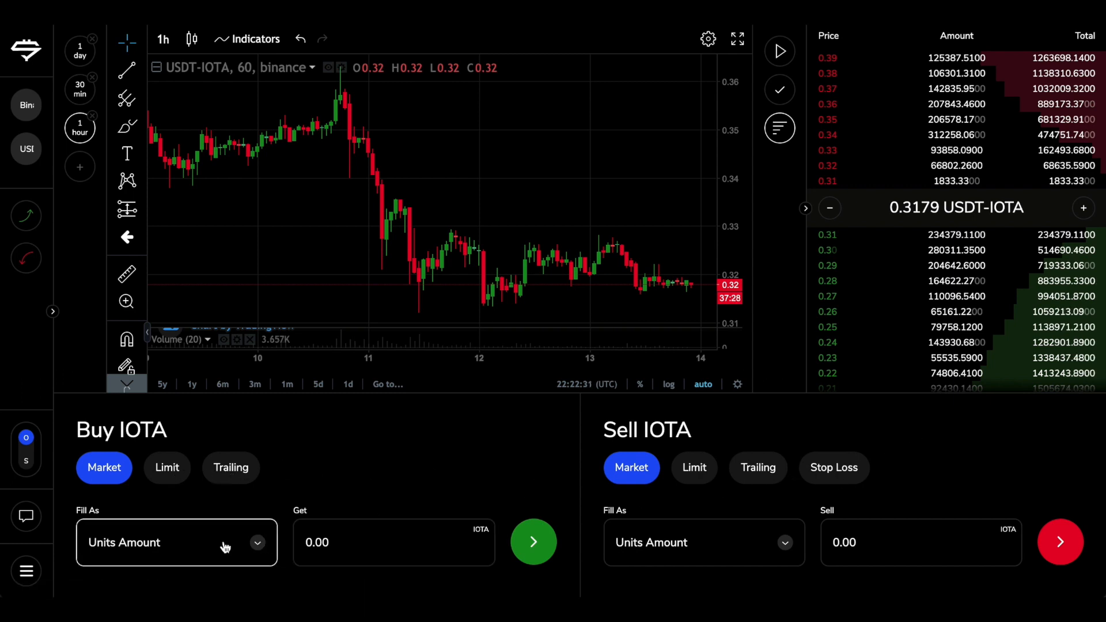
mouse_move(256, 545)
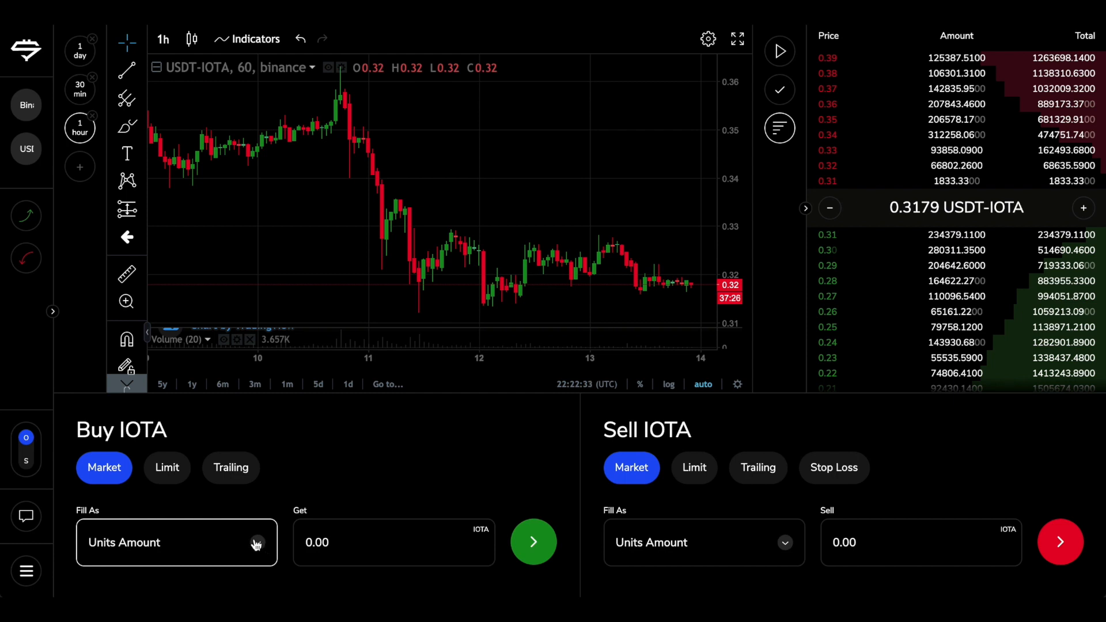
- Size the Buy IOTA market order as % of Balance, spending 10% of USDT
click(176, 543)
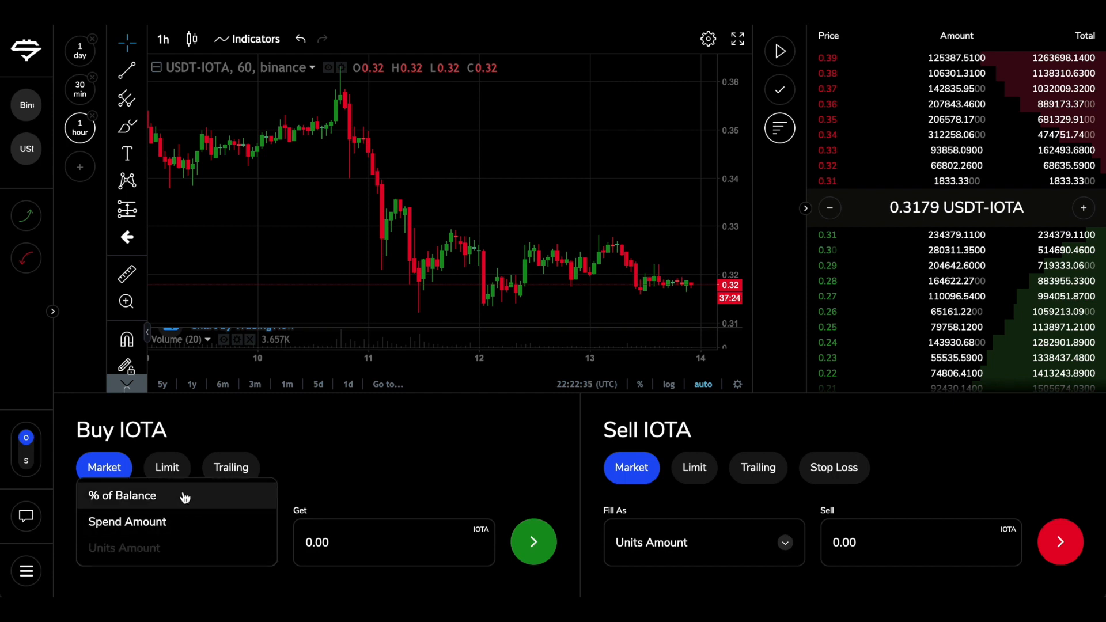
click(121, 495)
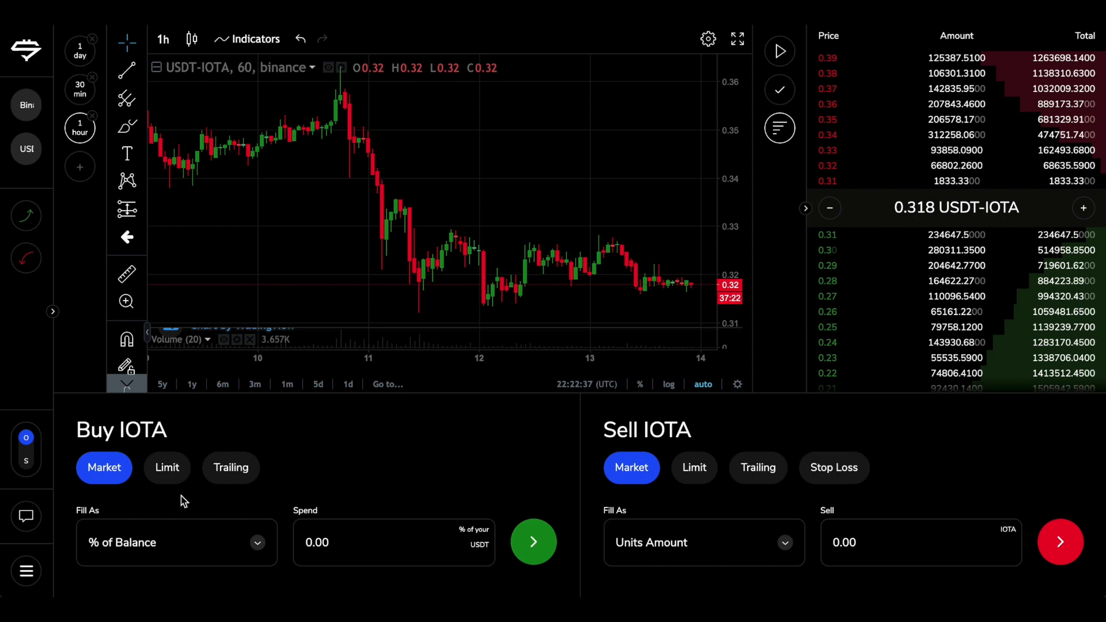
click(393, 543)
text(10)
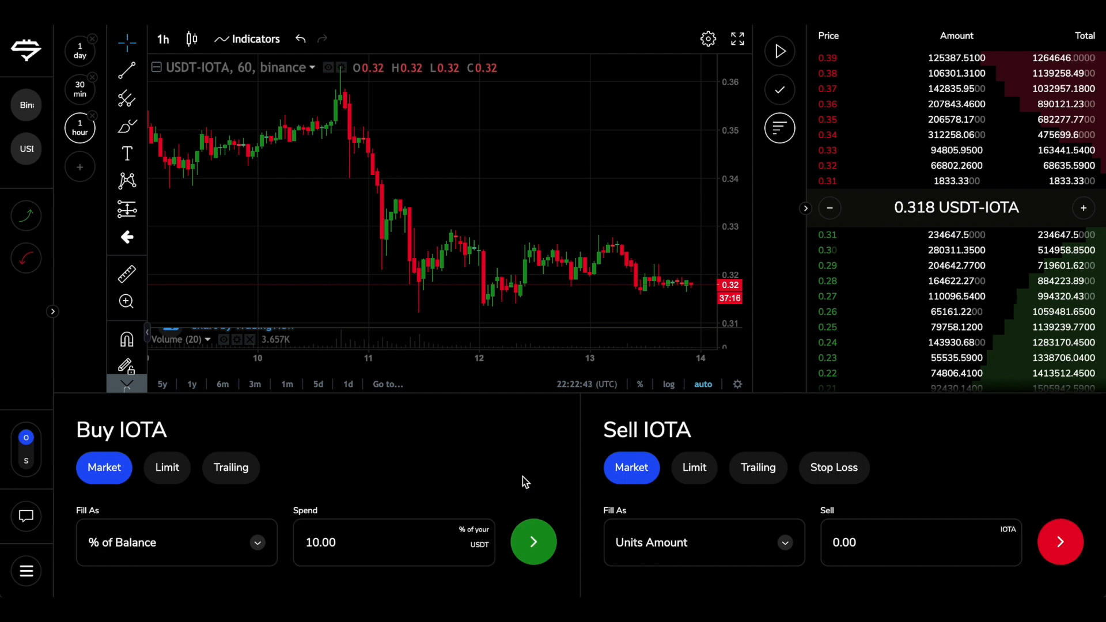
mouse_move(444, 507)
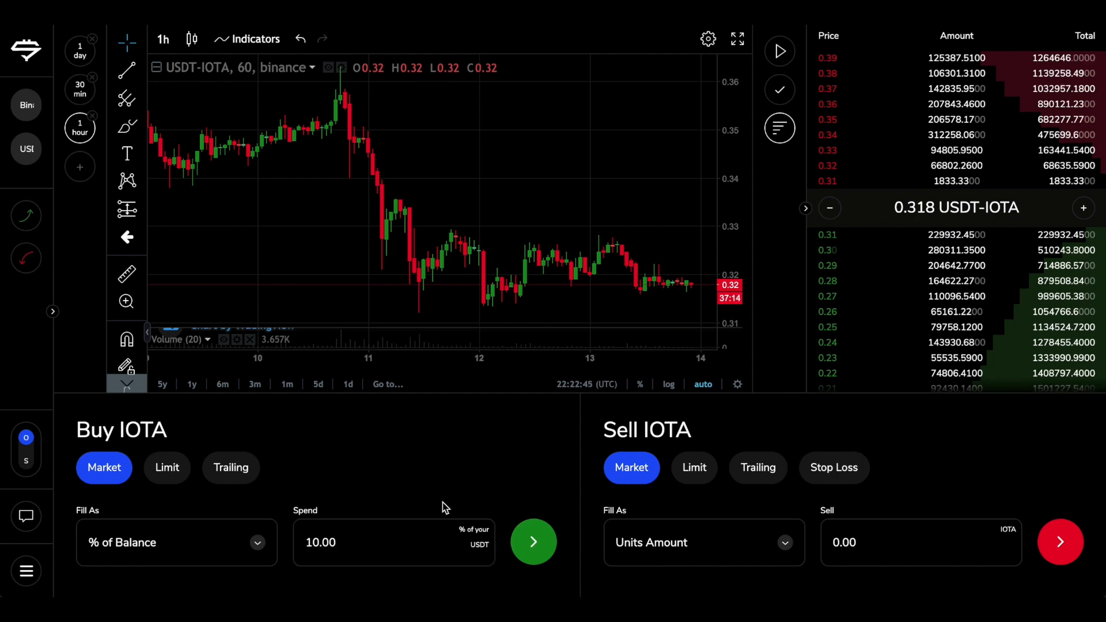
mouse_move(642, 416)
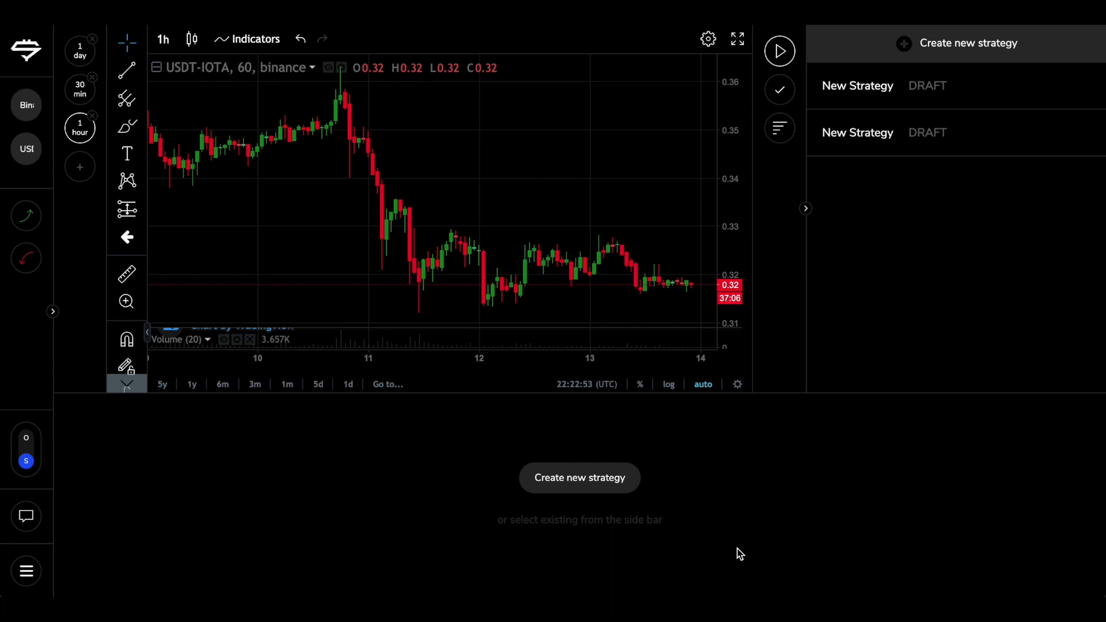
mouse_move(648, 540)
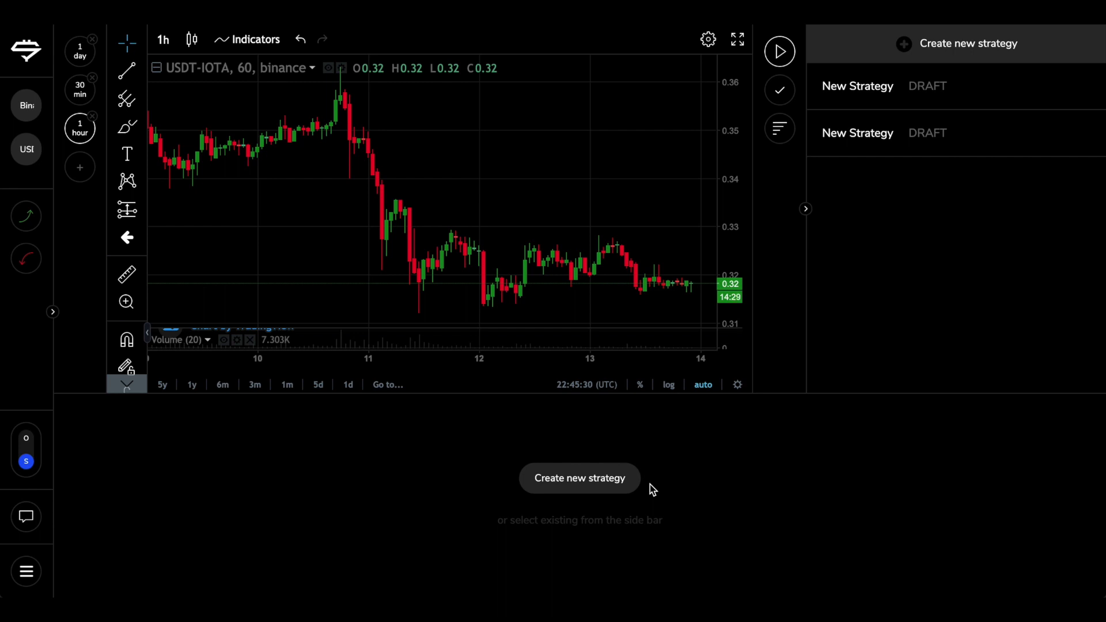
- Create a new strategy so the step picker with Market Buy appears
click(580, 477)
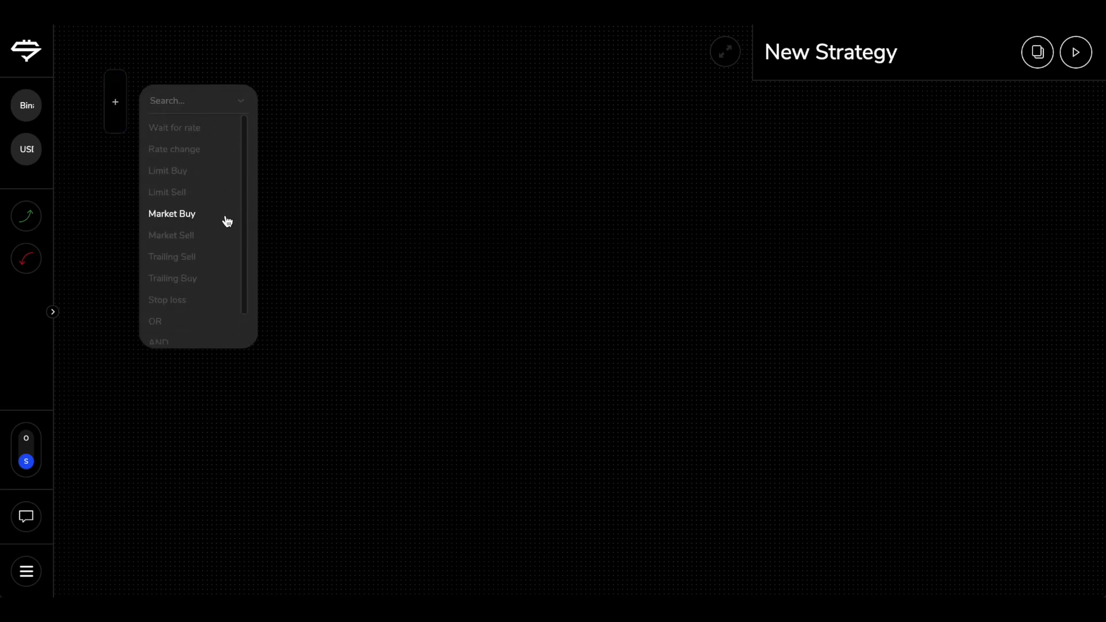
- Add a Market Buy first step spending a fixed 15 USDT on USDT-IOTA
click(172, 213)
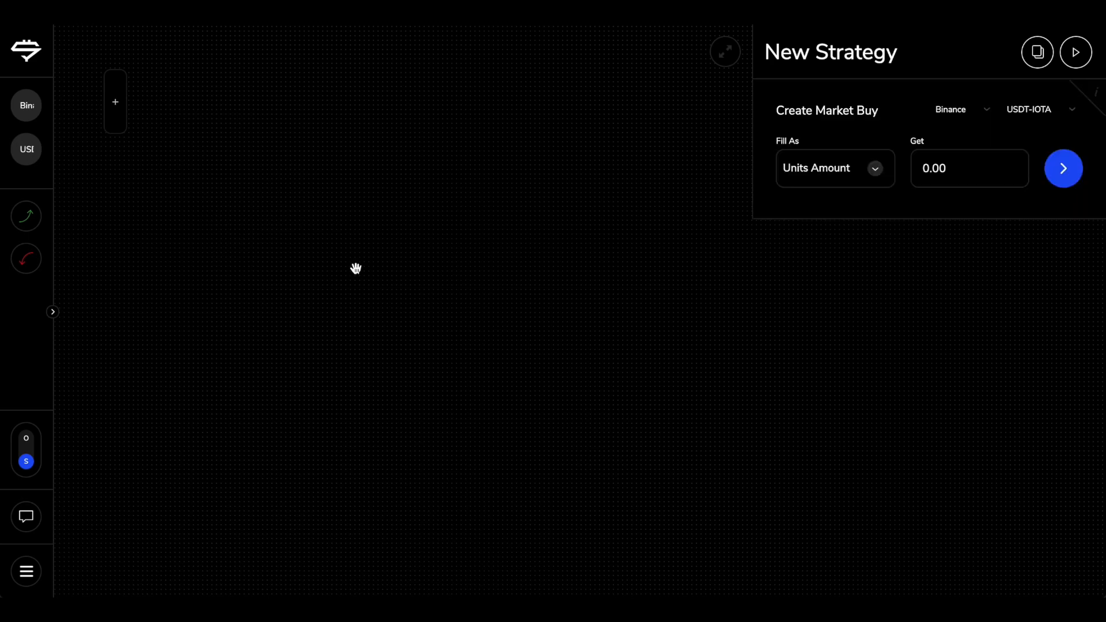
click(834, 167)
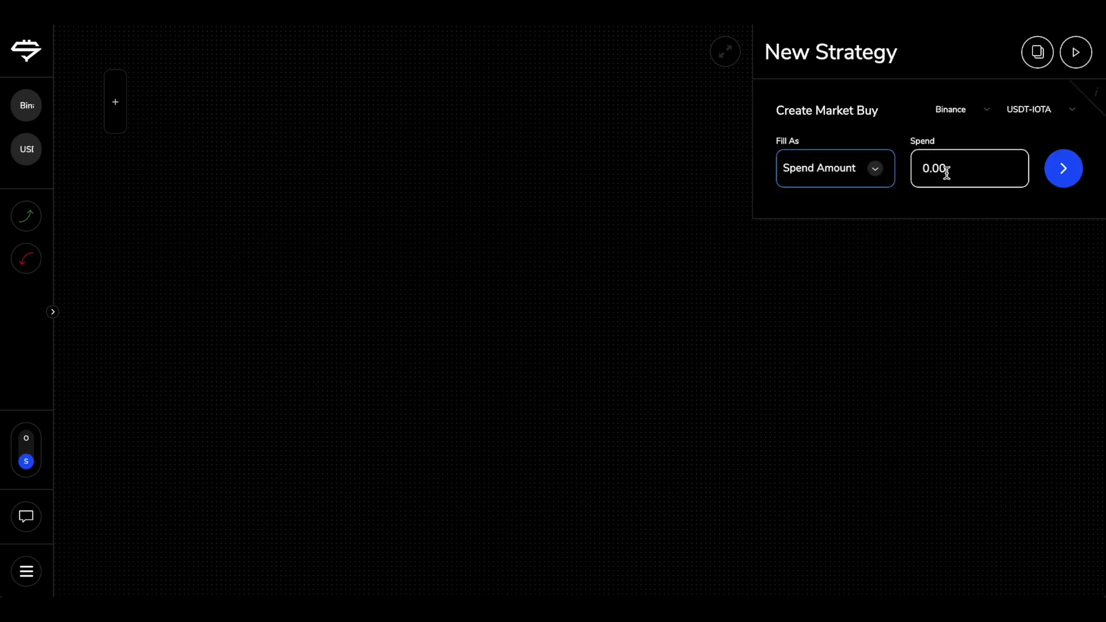
text(15)
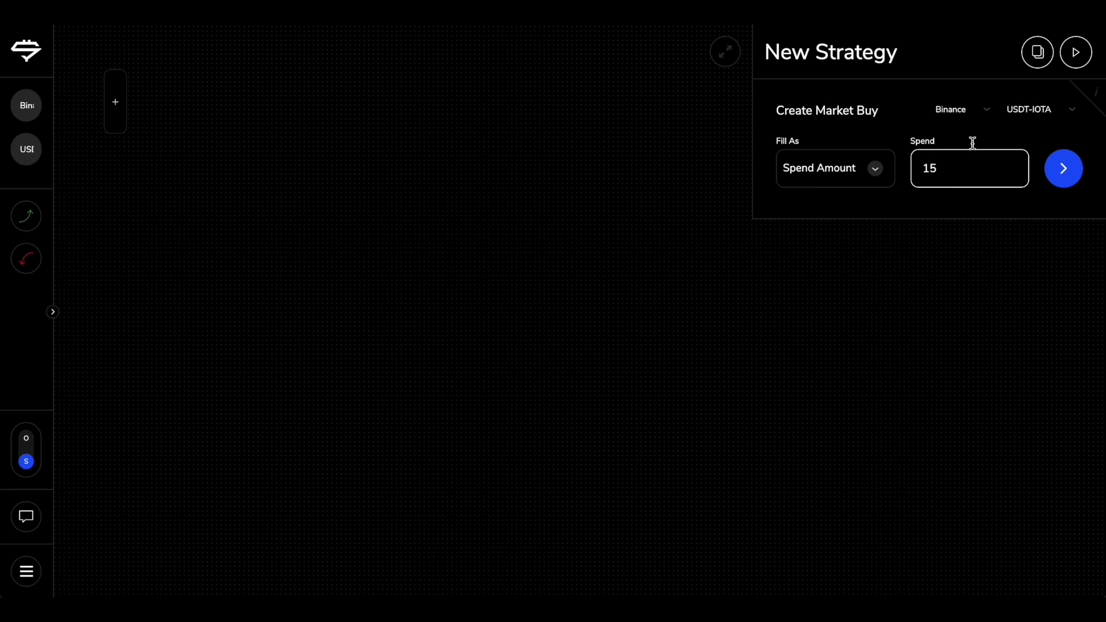
click(1062, 168)
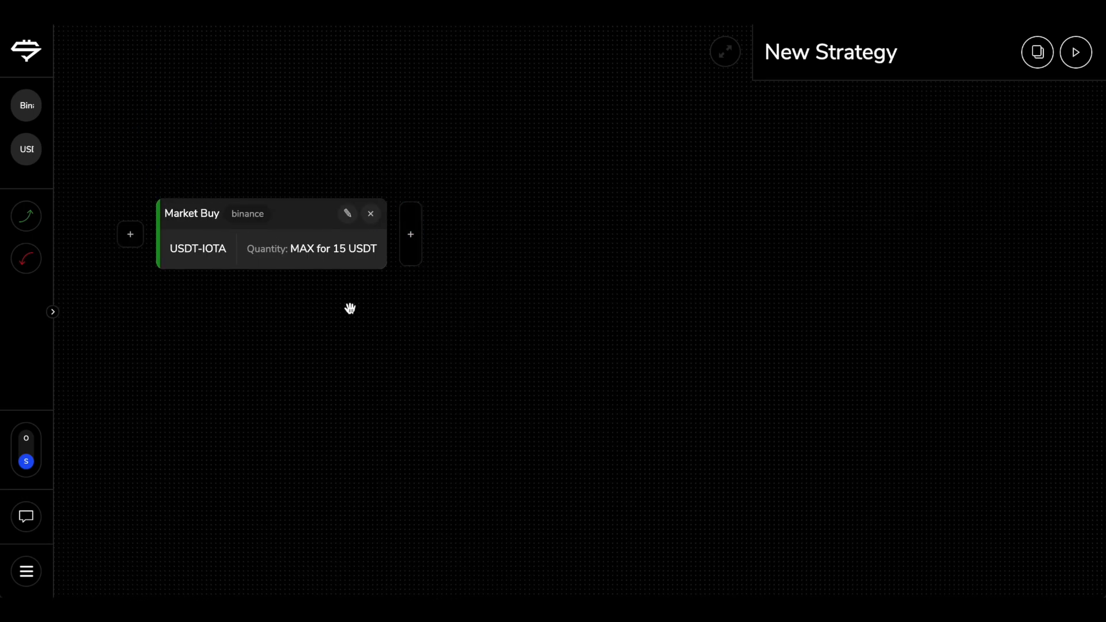
- Add an OR after the Market Buy, with Wait For Rate greater or equal 0.35 on its upper branch
click(411, 235)
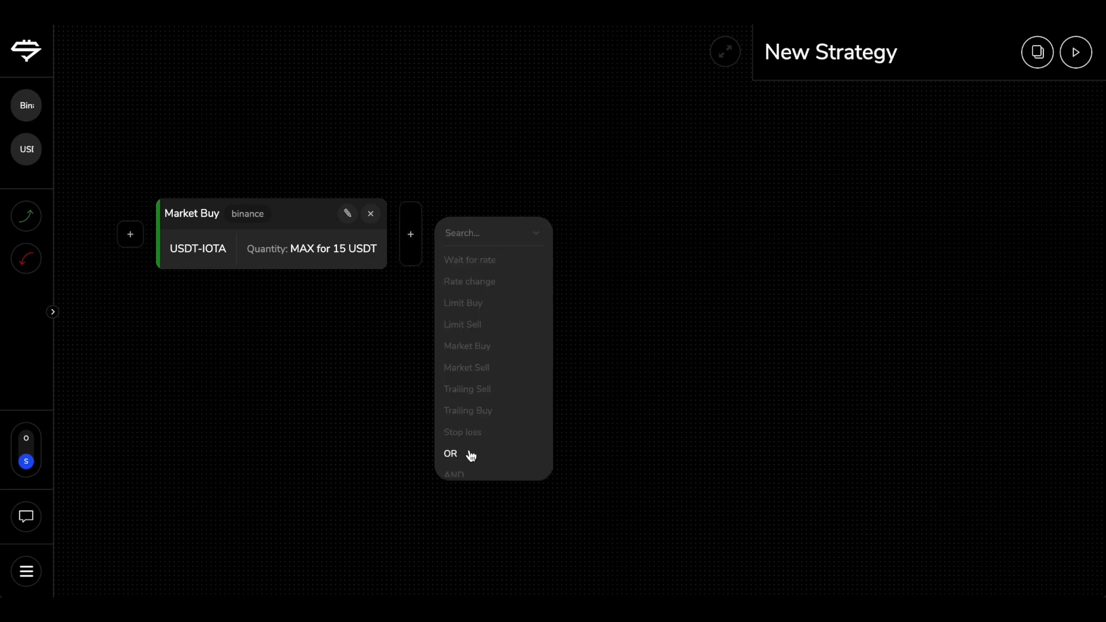
click(450, 454)
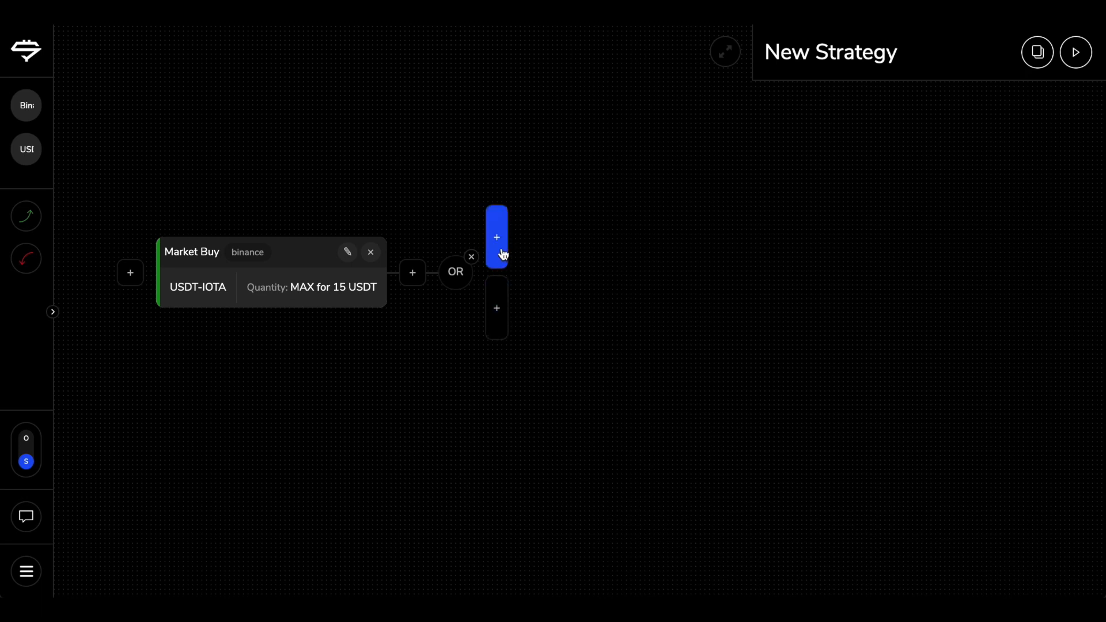
click(497, 237)
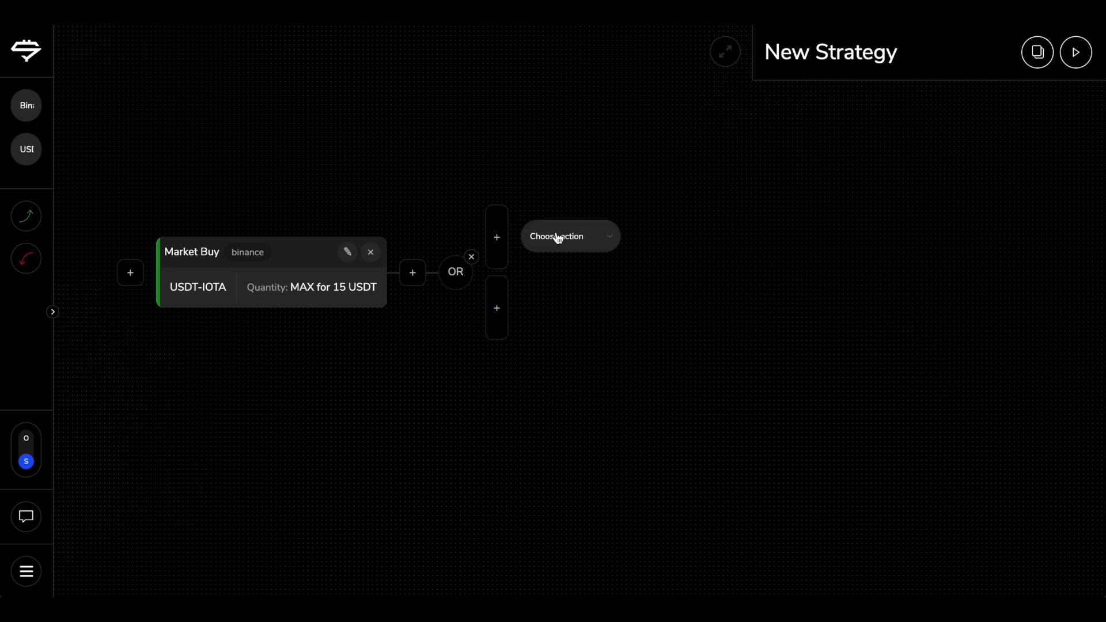
click(569, 236)
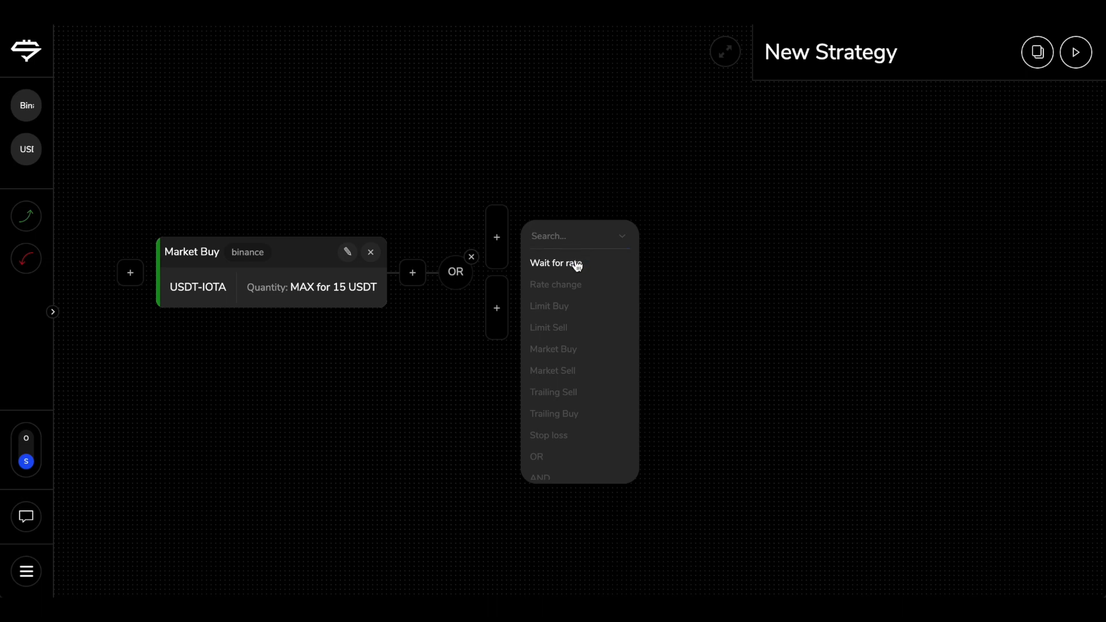
click(556, 263)
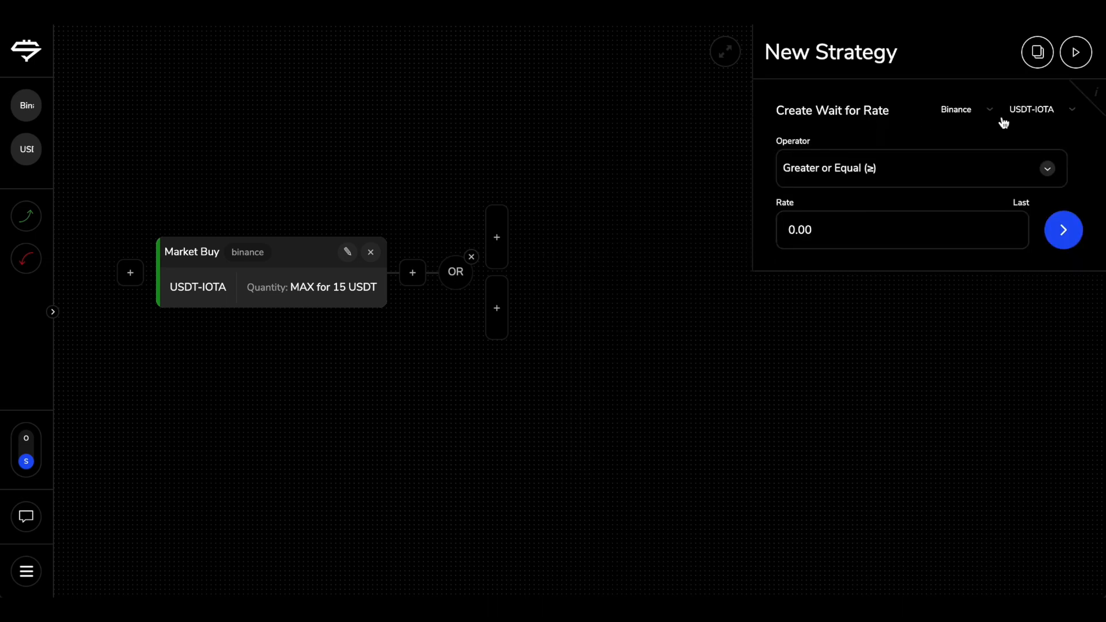
mouse_move(1022, 126)
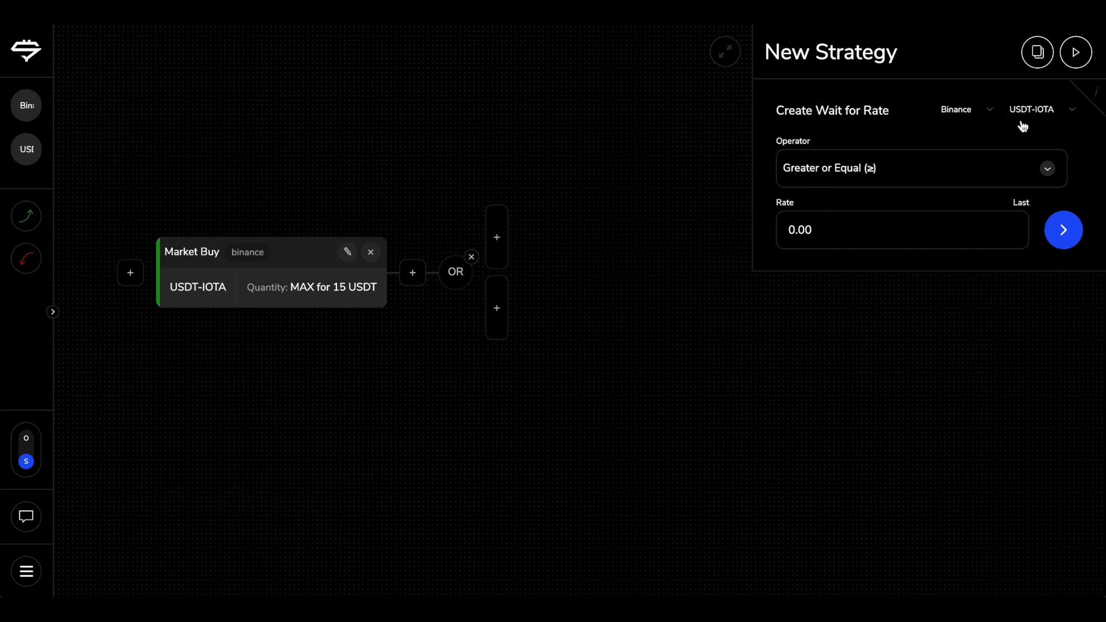
mouse_move(1028, 208)
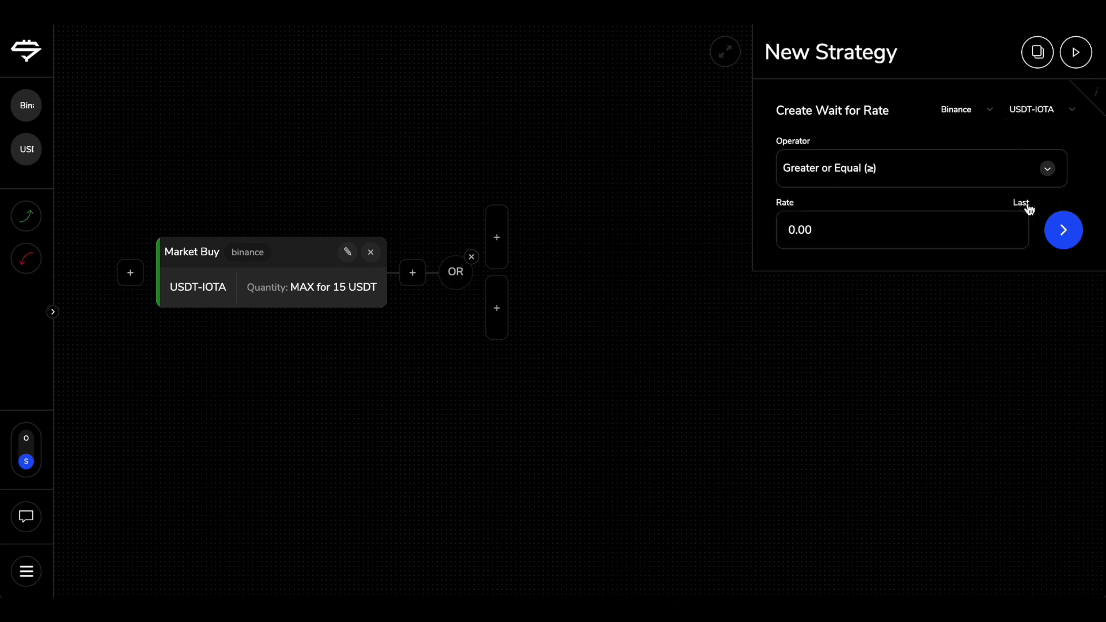
text(0.32)
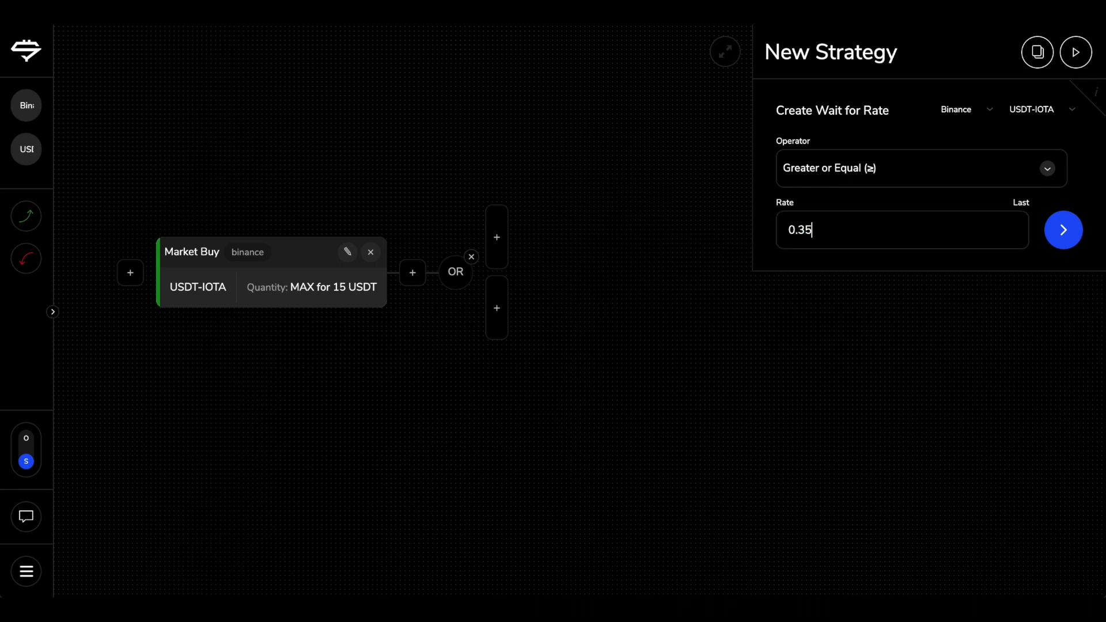
click(1064, 230)
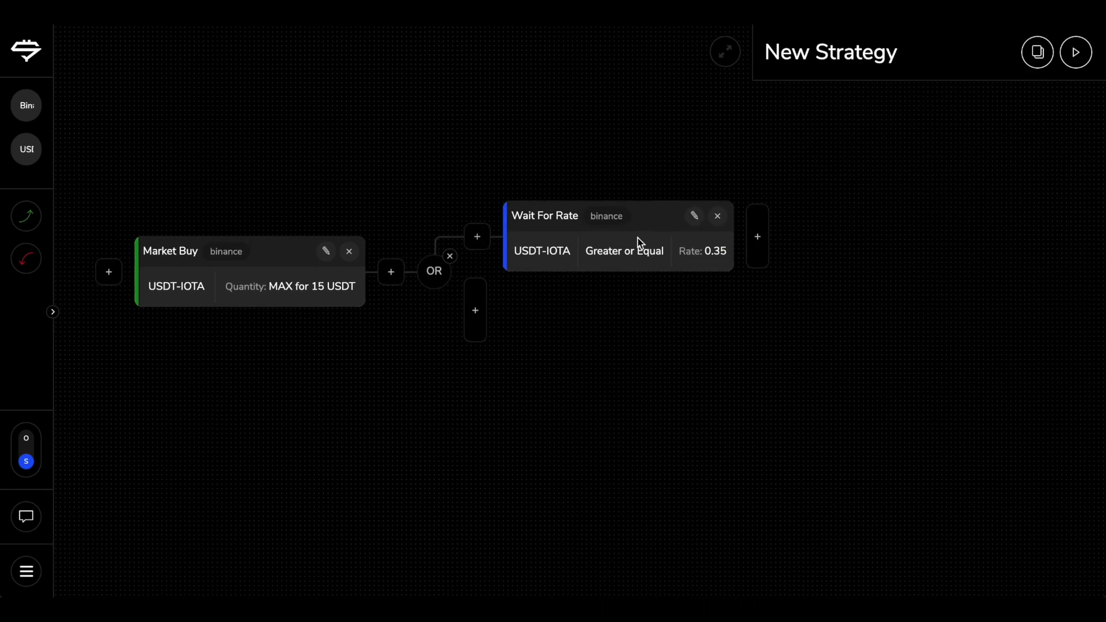
- Add a Market Sell of 100% of the IOTA balance after Wait For Rate
click(757, 236)
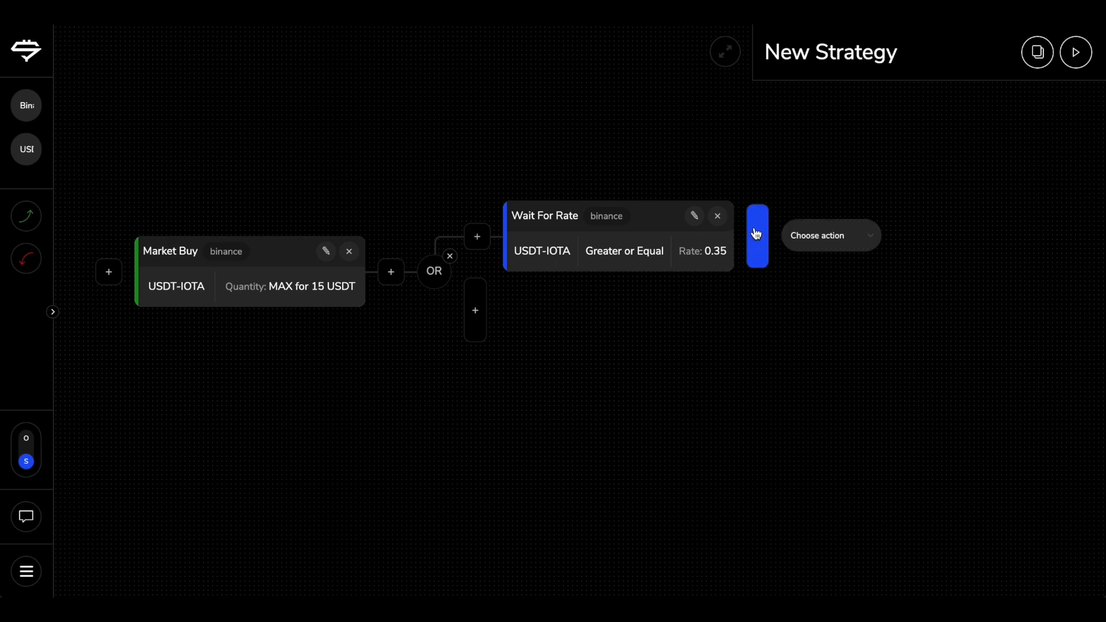
text(mark)
text(10)
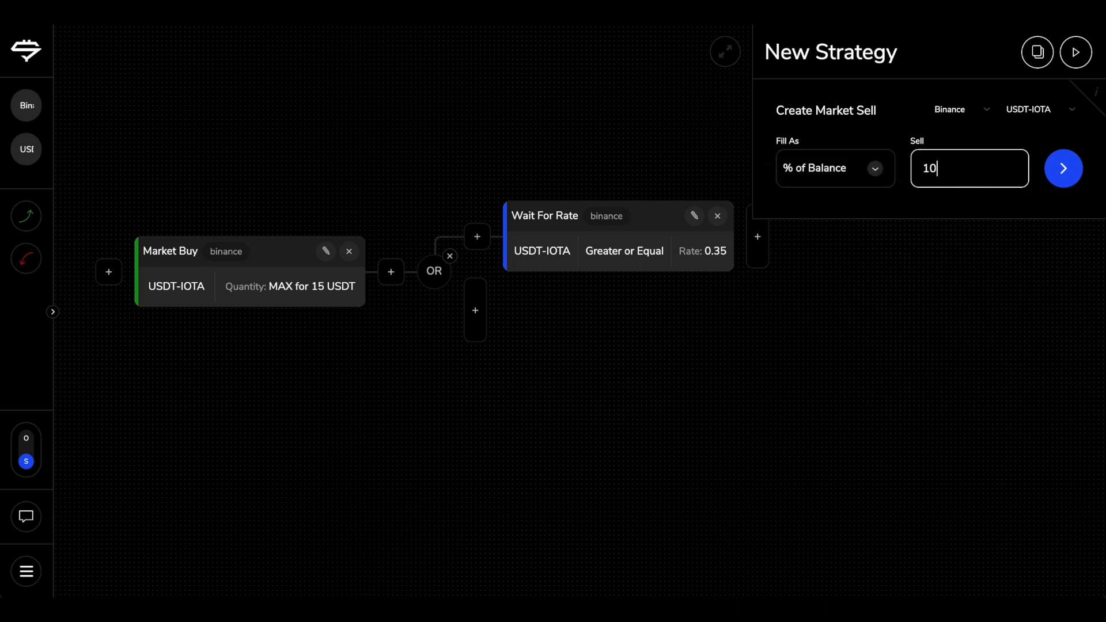
click(1064, 168)
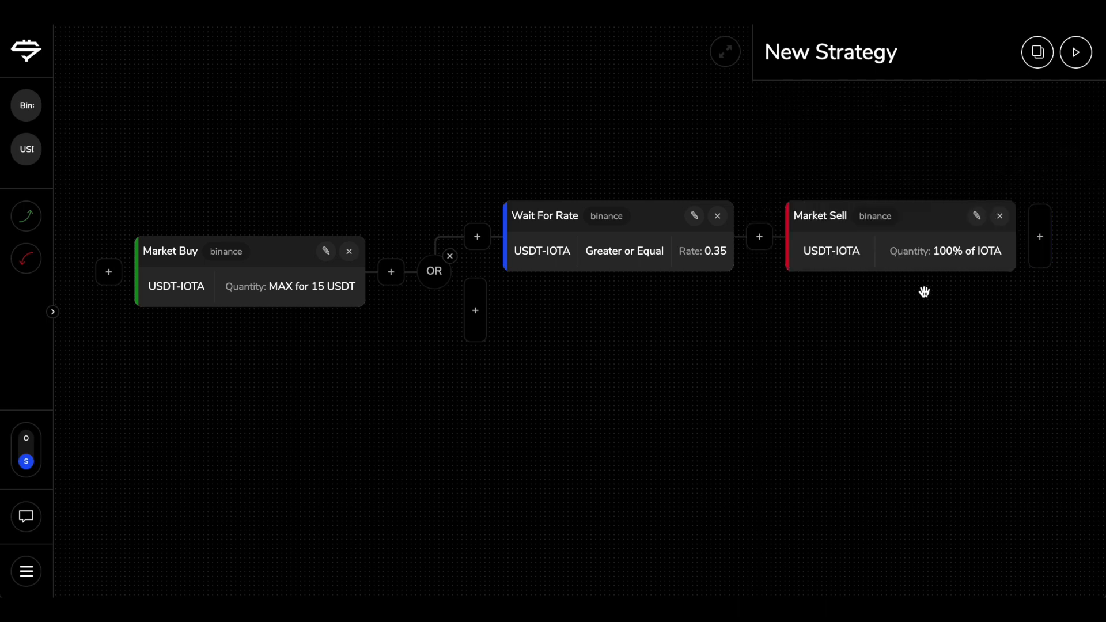
- Put a Stop loss step on the second OR branch: stop rate 0.3, sell 100%
click(474, 310)
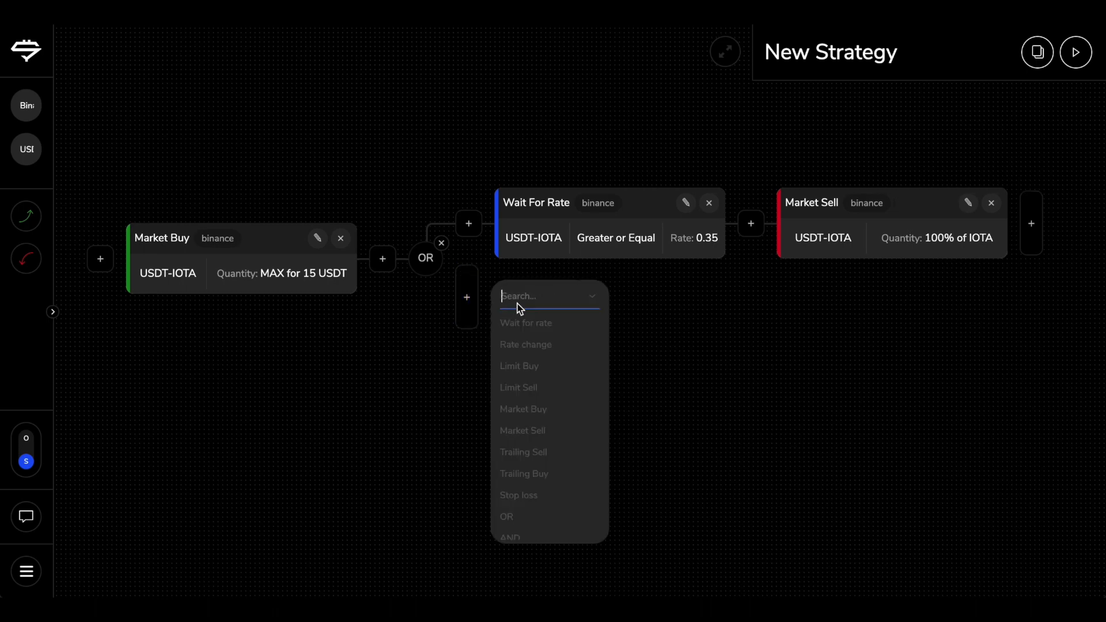
text(stop)
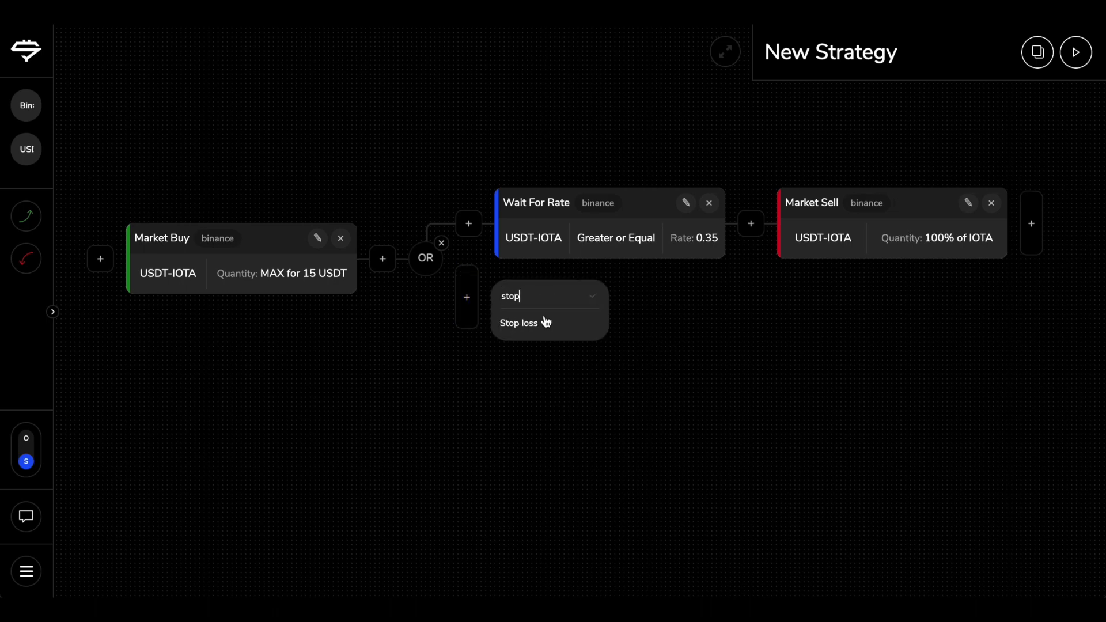
click(518, 323)
text(100)
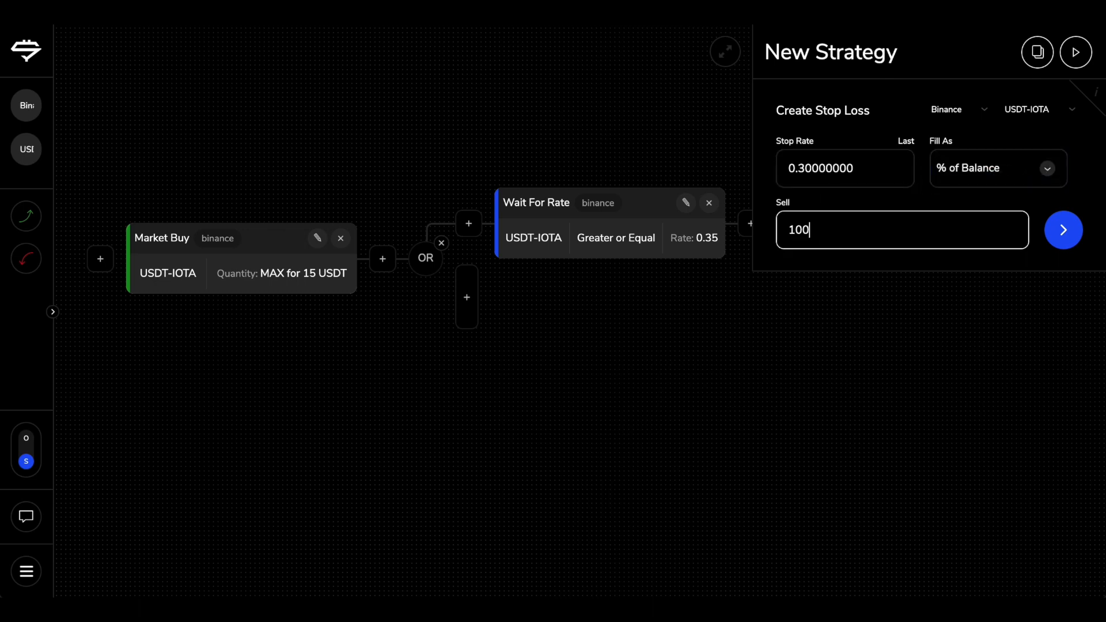
click(1064, 229)
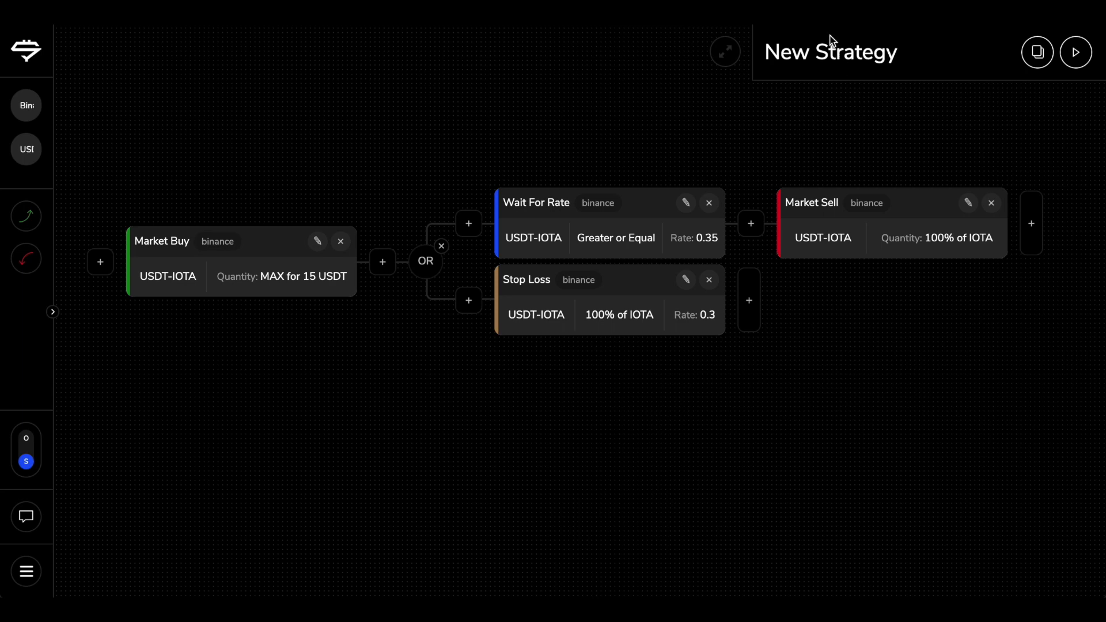
- Retitle the 'New Strategy' as 'IOTA - Tutorial'
click(831, 51)
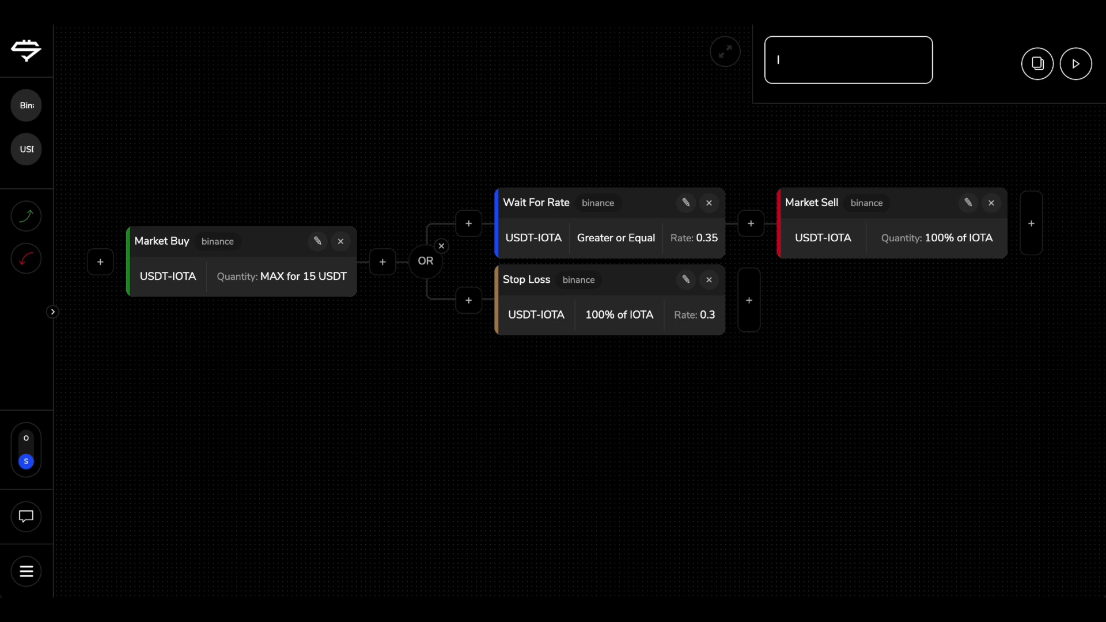
text(IOTA)
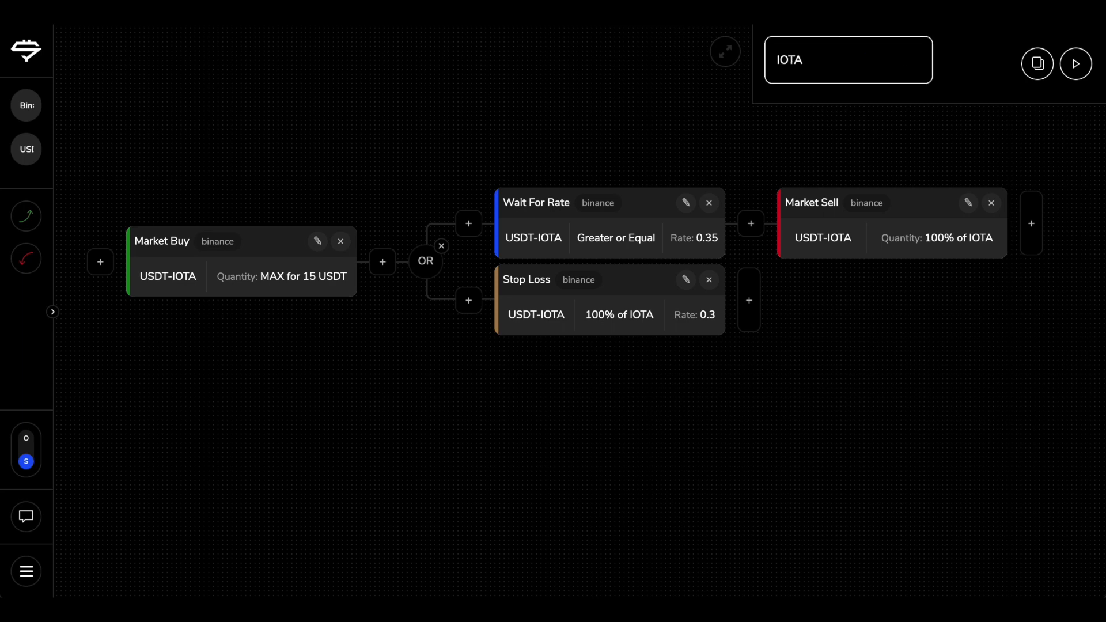
text(- Tutorial)
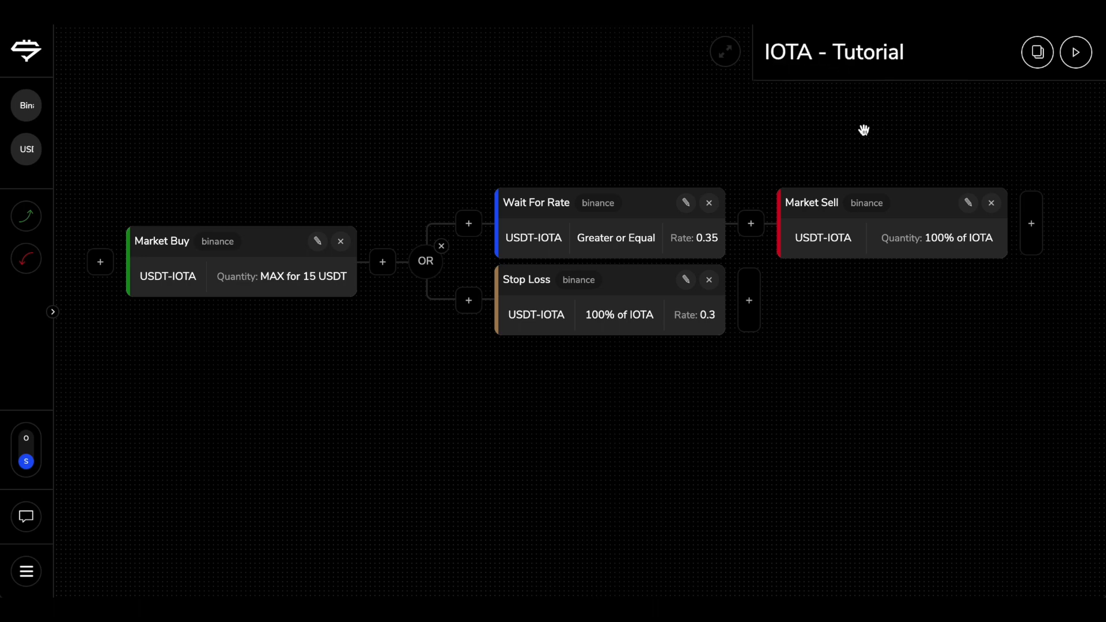
- Launch the IOTA - Tutorial strategy and let the Market Buy fill at 0.3187
click(1075, 51)
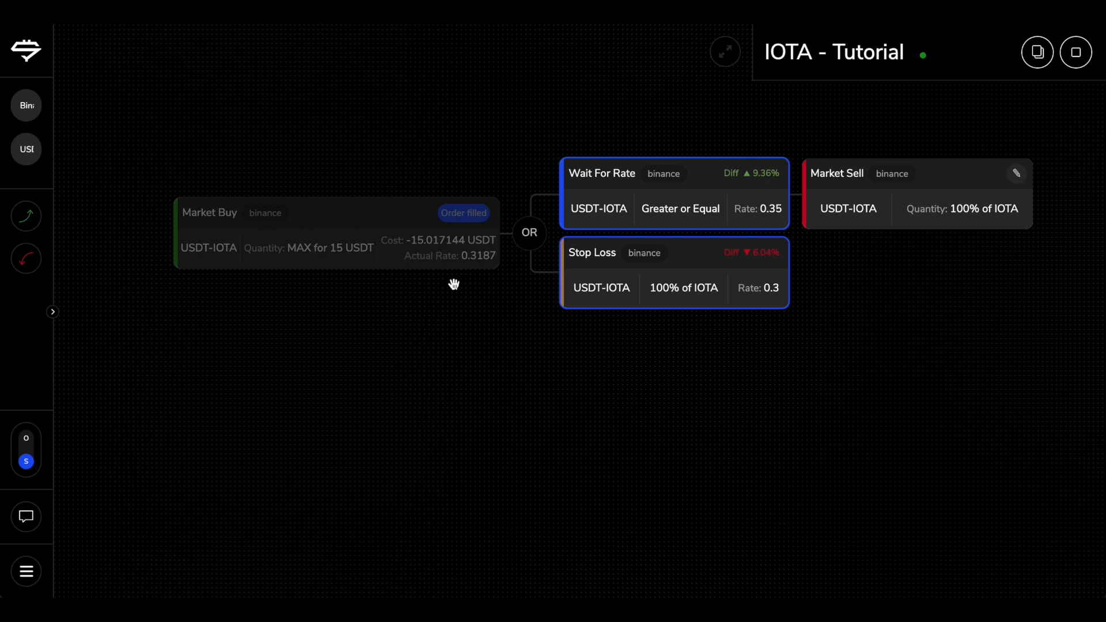
mouse_move(441, 252)
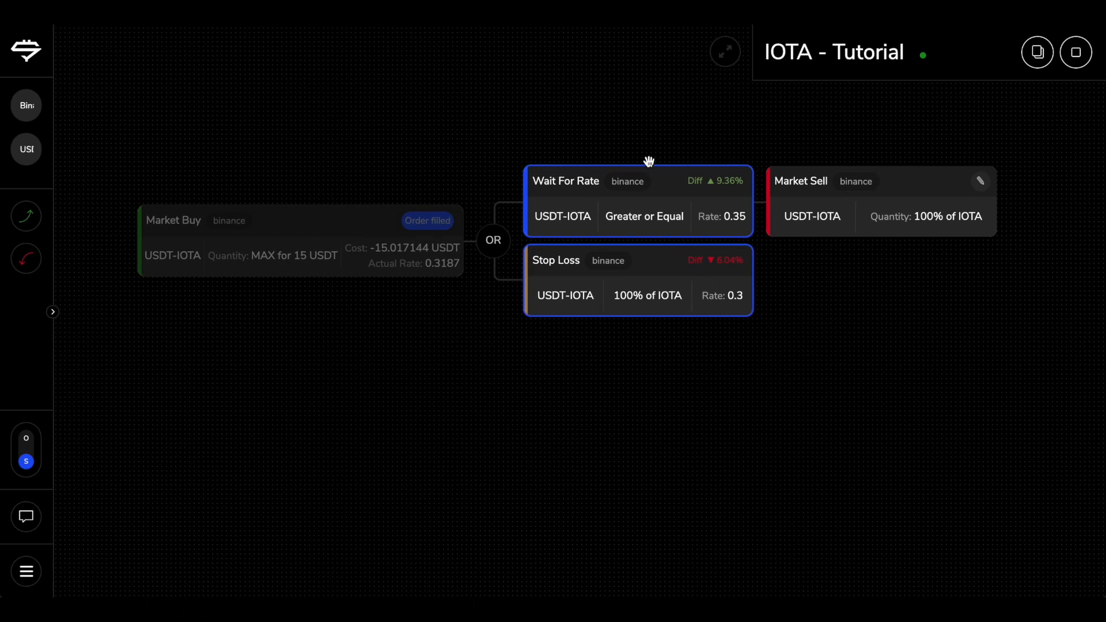
mouse_move(494, 240)
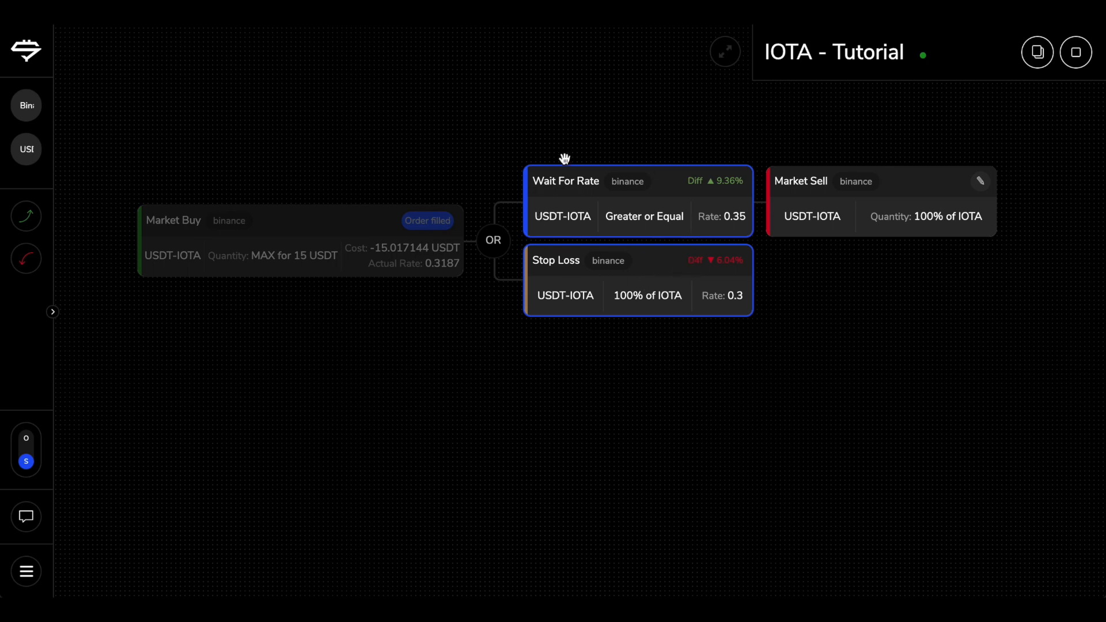
mouse_move(726, 194)
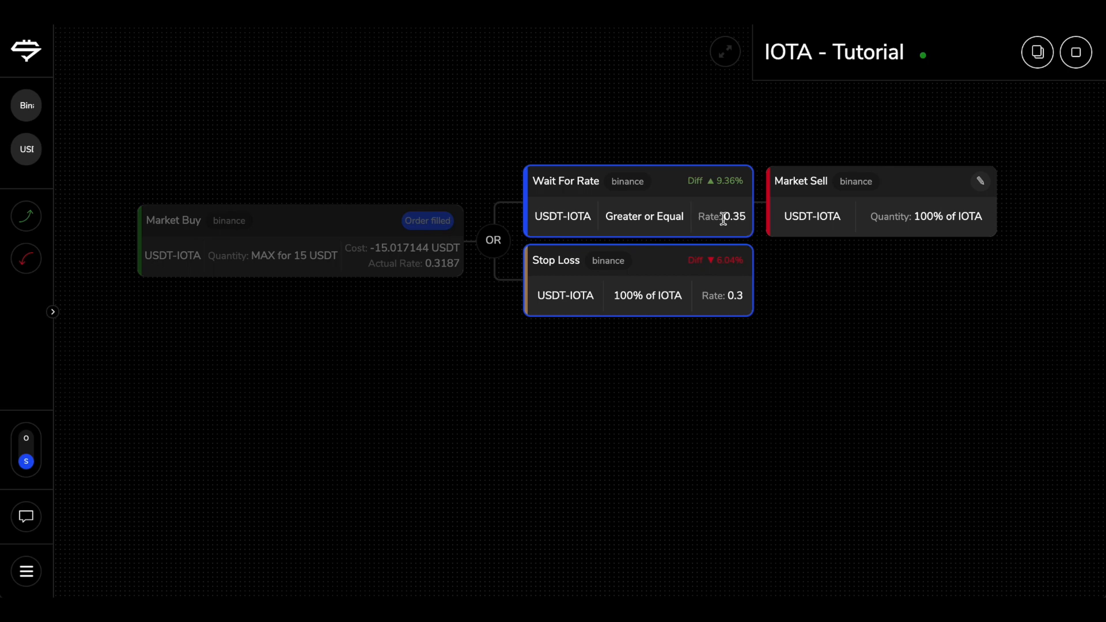
mouse_move(717, 185)
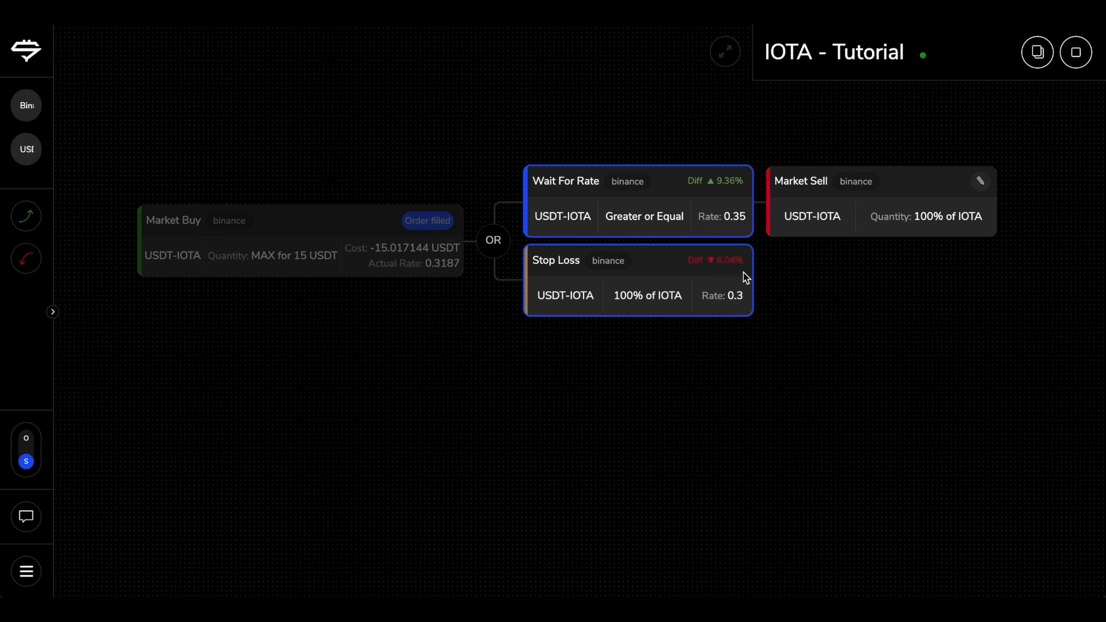
mouse_move(750, 322)
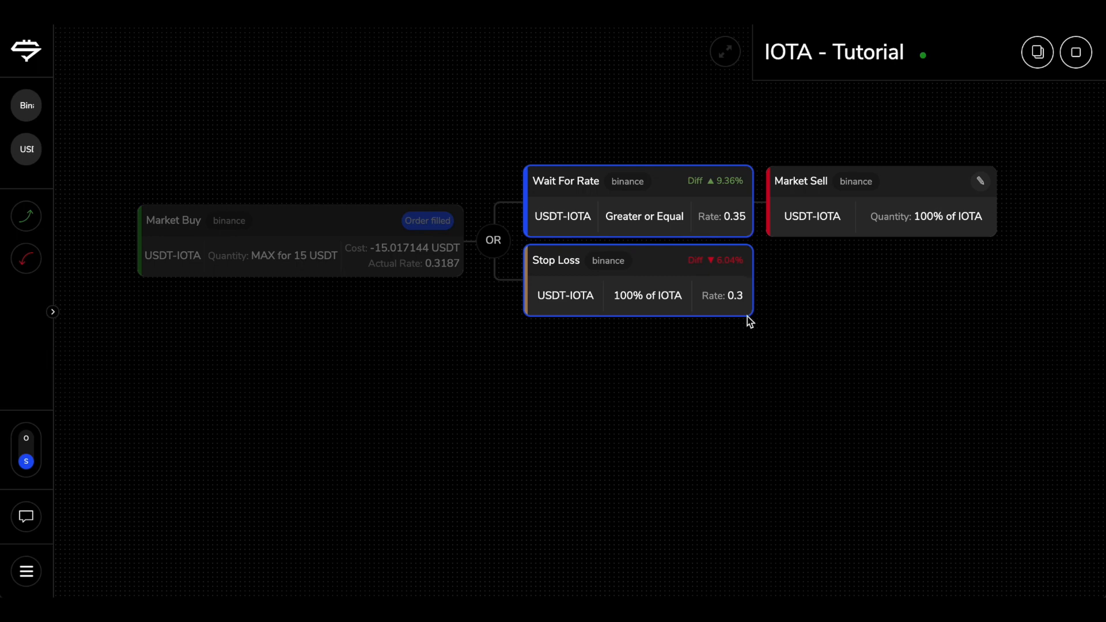
mouse_move(651, 202)
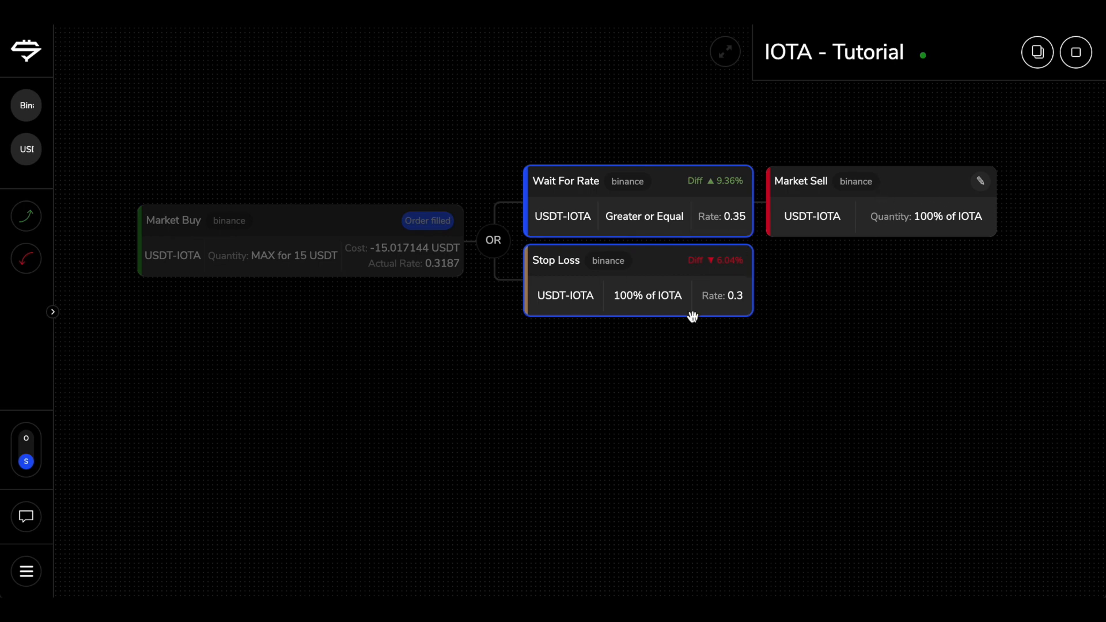
mouse_move(904, 224)
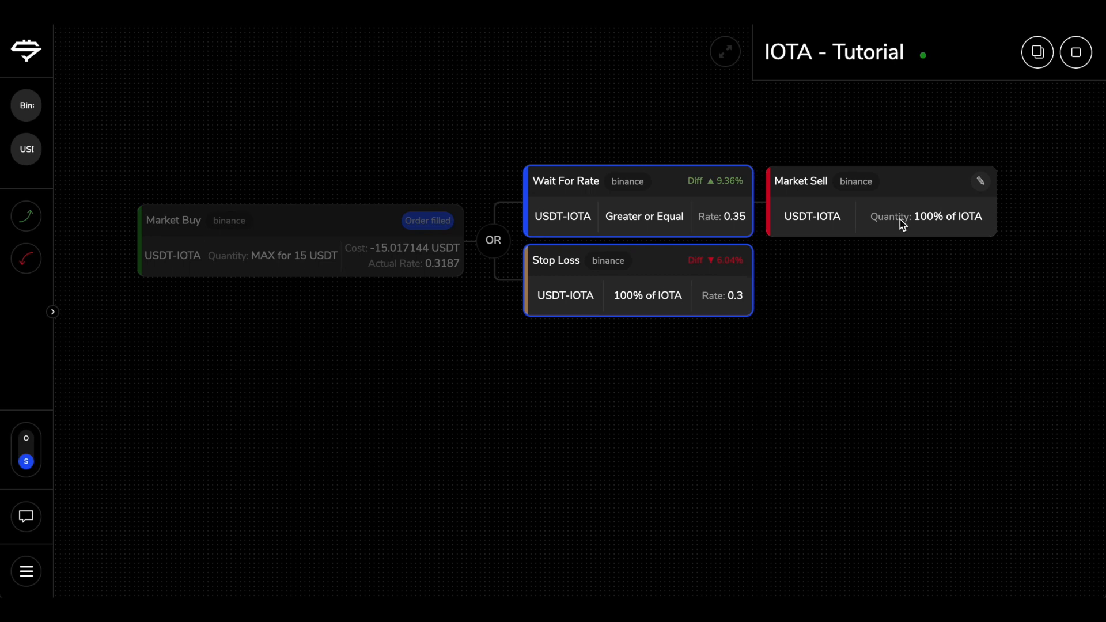